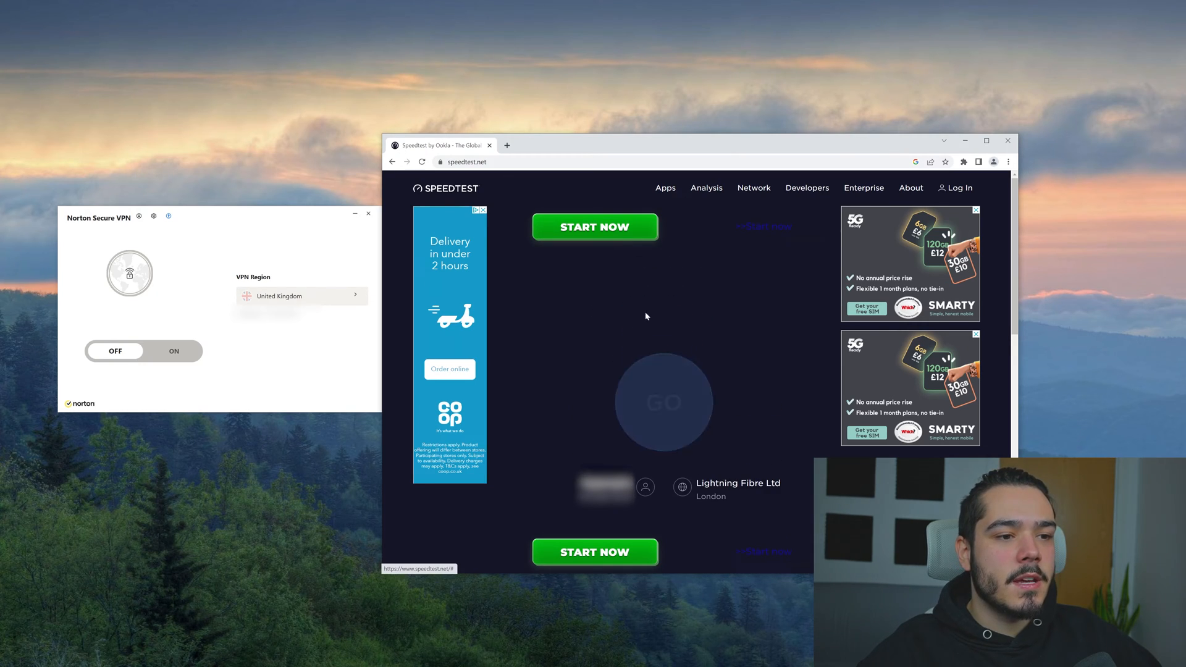
Run a baseline speed test with the VPN off: 741.01 Mbps down, 725.67 Mbps up.
left_click(662, 402)
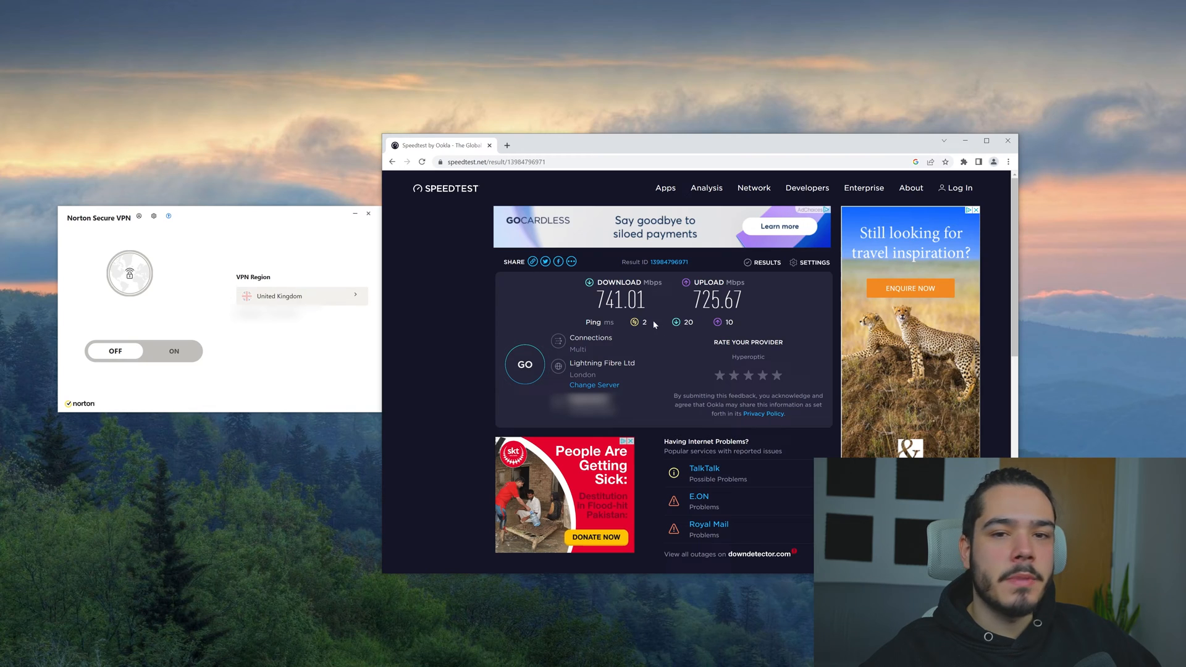
Connect the VPN to the United Kingdom and retest: 556.77 Mbps down, 733.34 Mbps up.
left_click(174, 351)
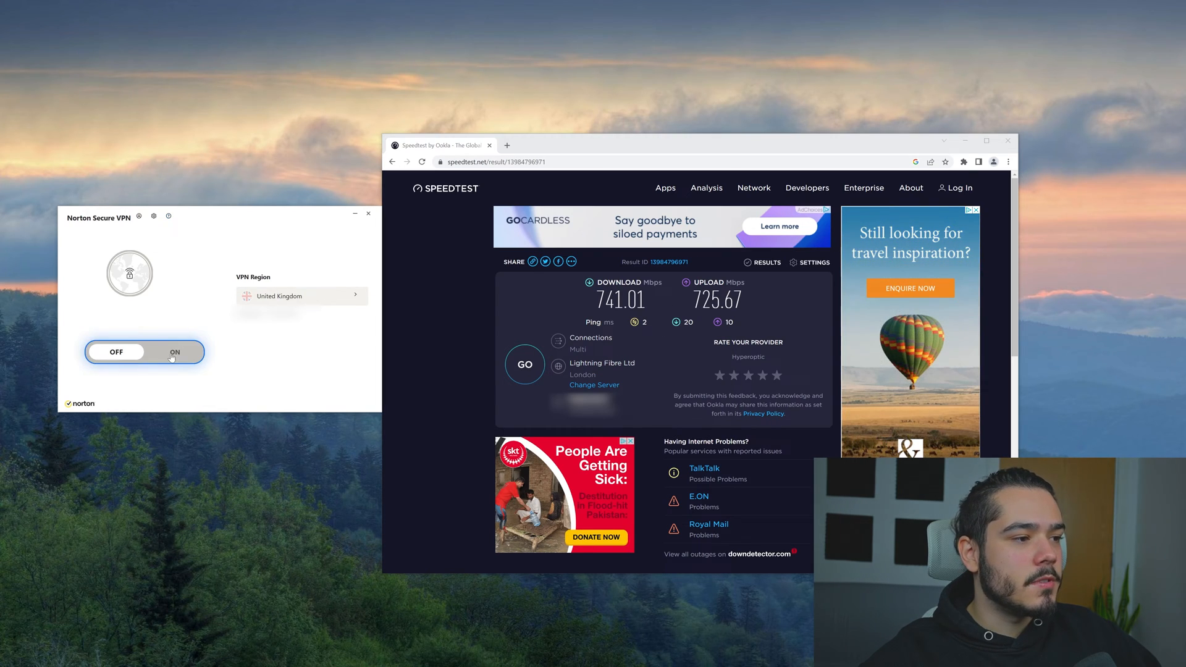
left_click(174, 352)
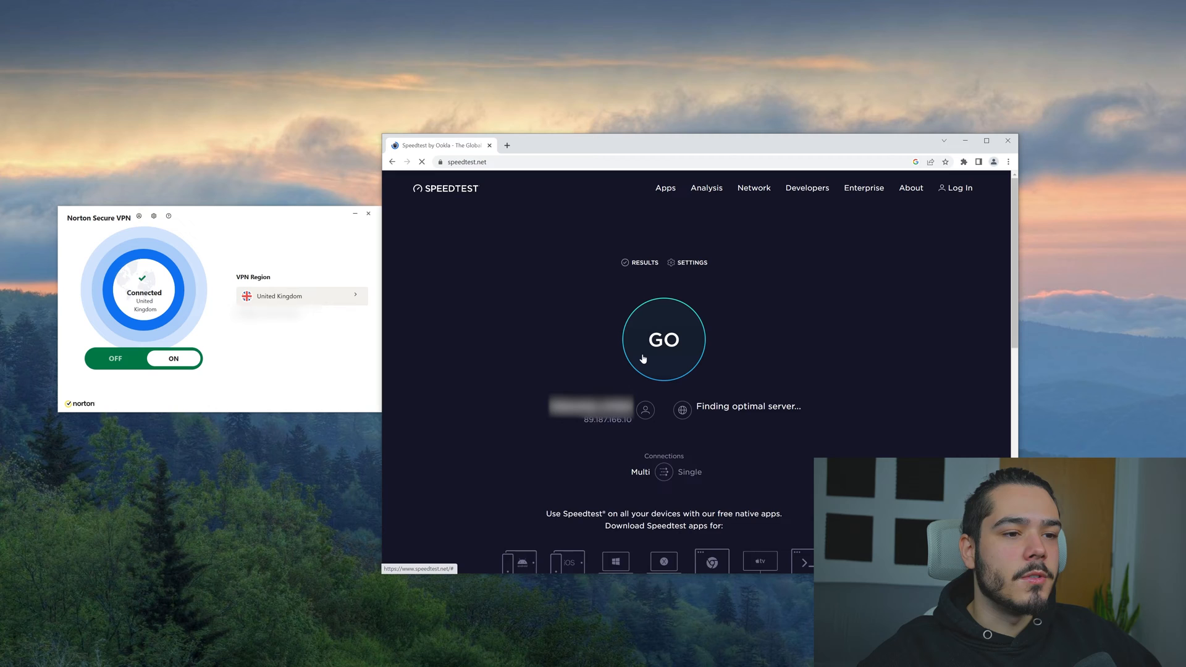
left_click(664, 338)
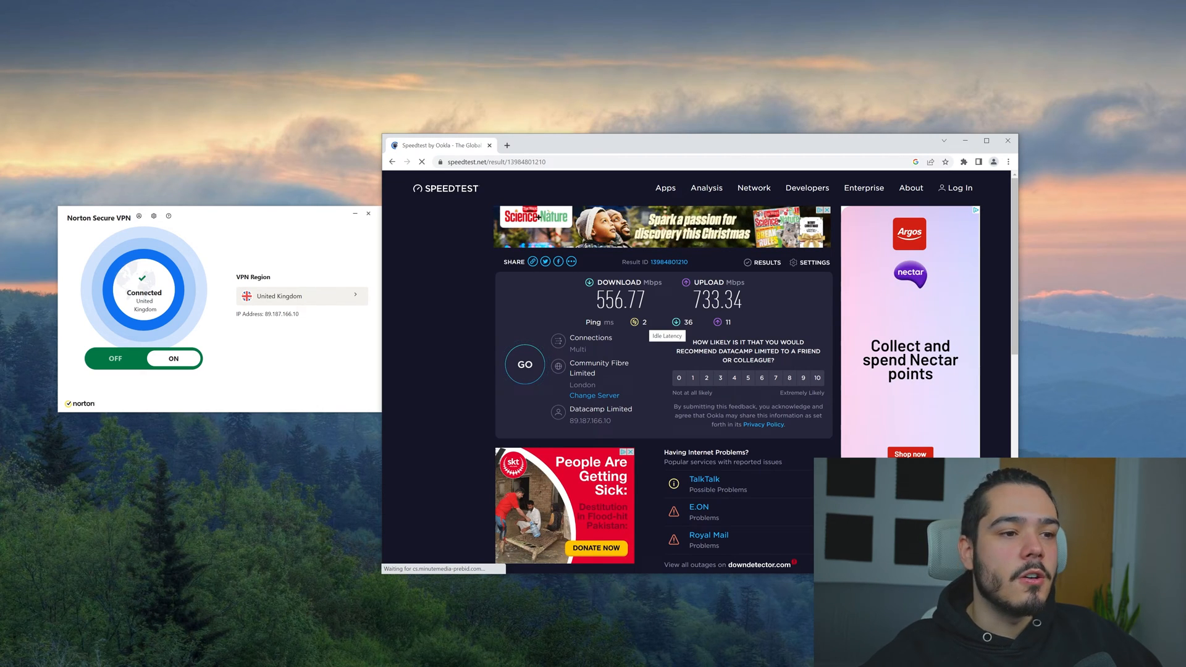
Review the General settings and the Ad Tracker Blocking page showing 2 trackers blocked.
left_click(153, 217)
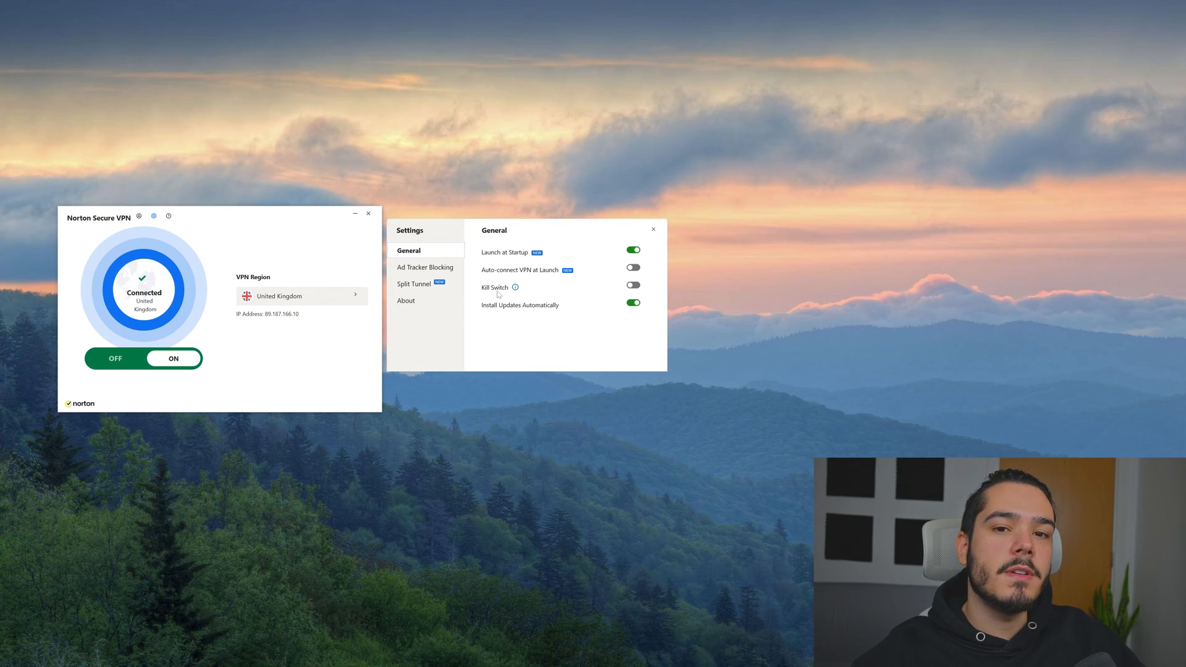
left_click(425, 267)
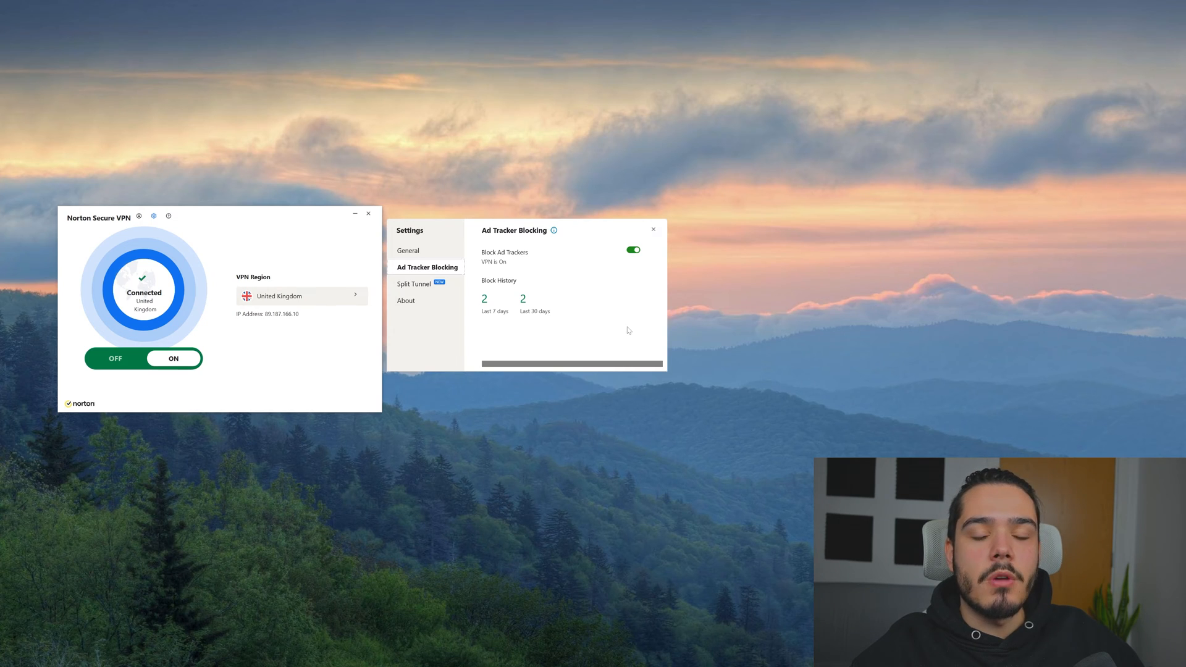
left_click(415, 284)
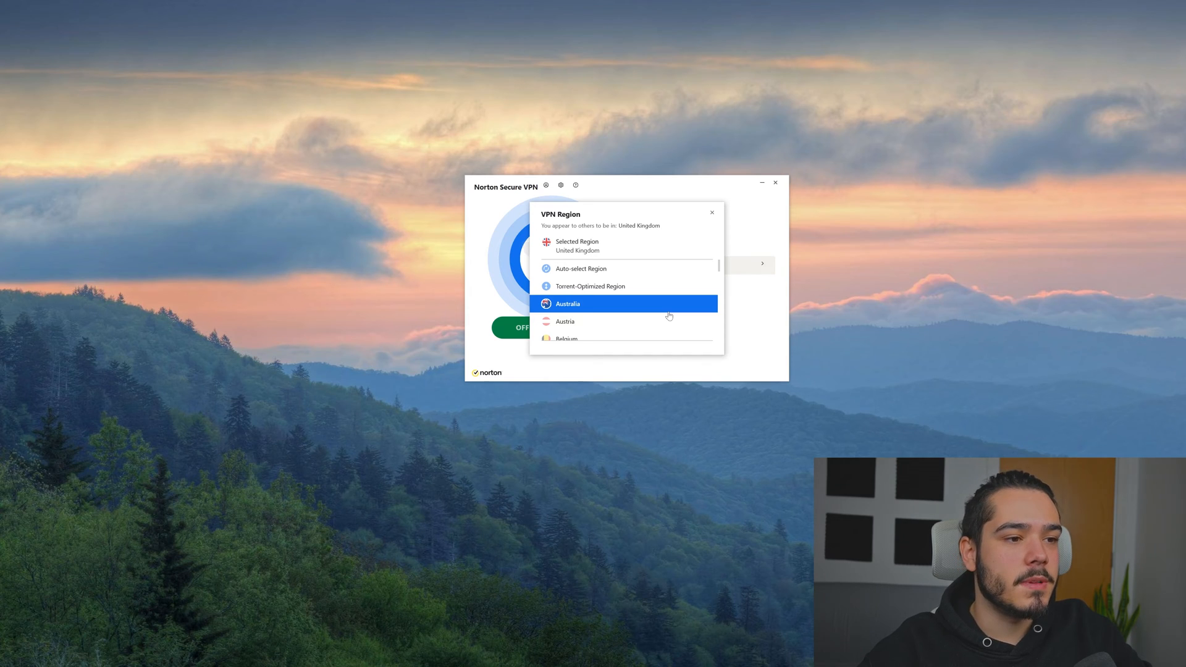
Scroll the VPN region list to its end, reaching United States with UK still selected.
scroll("down", 3)
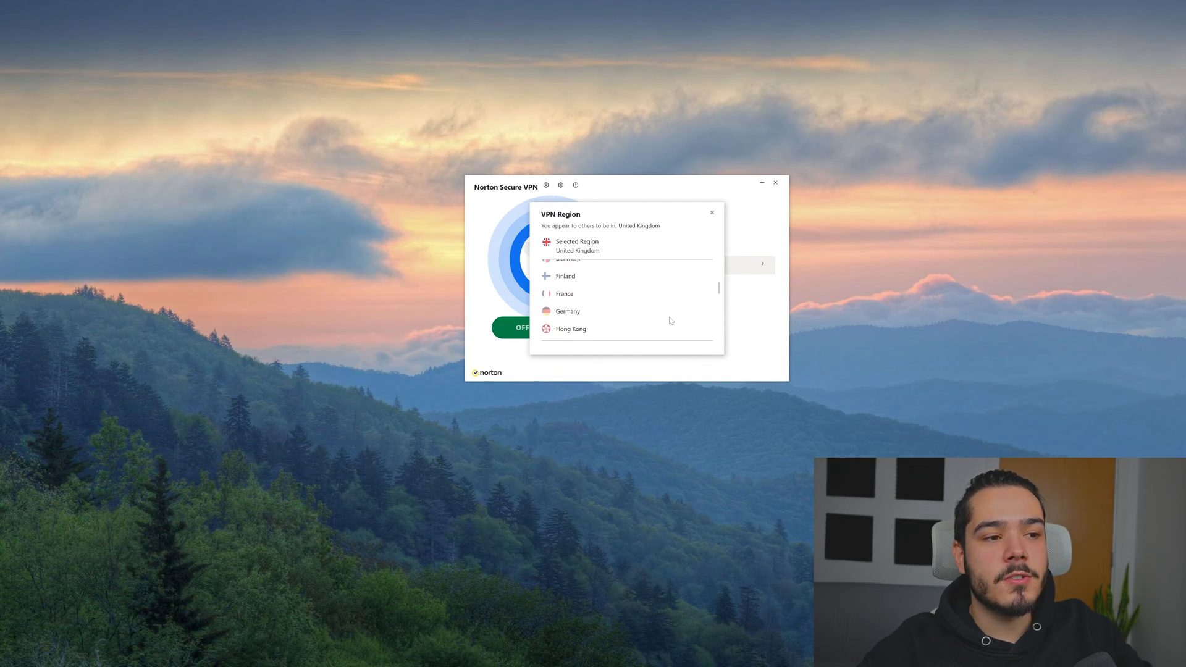
scroll("down", 3)
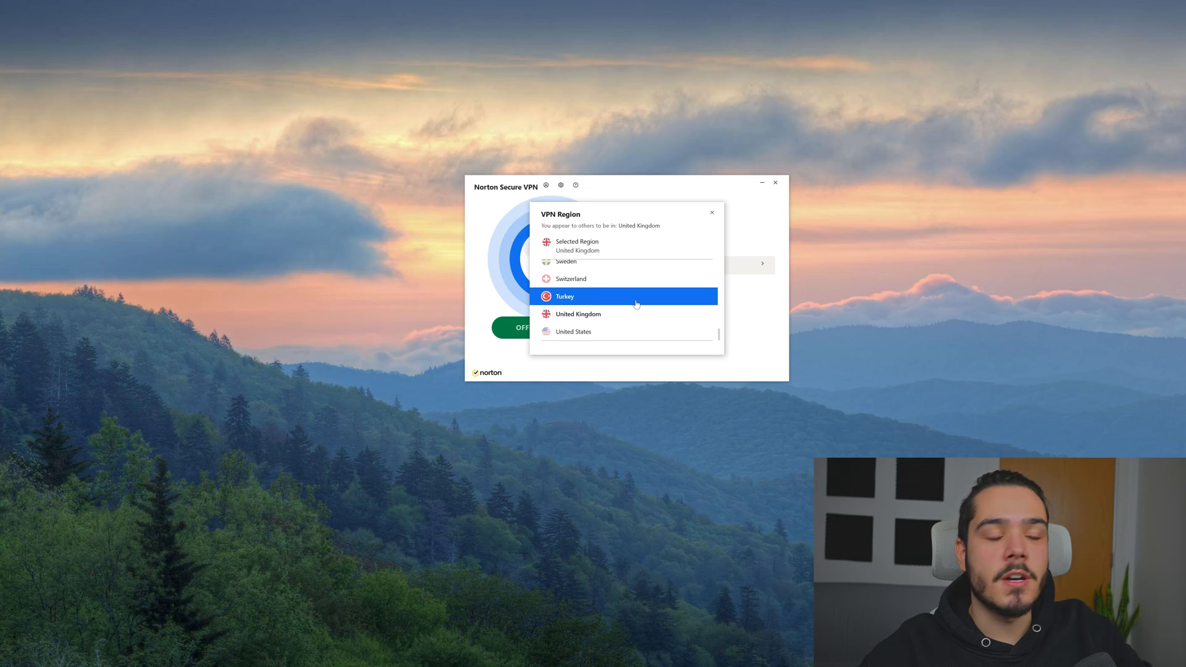